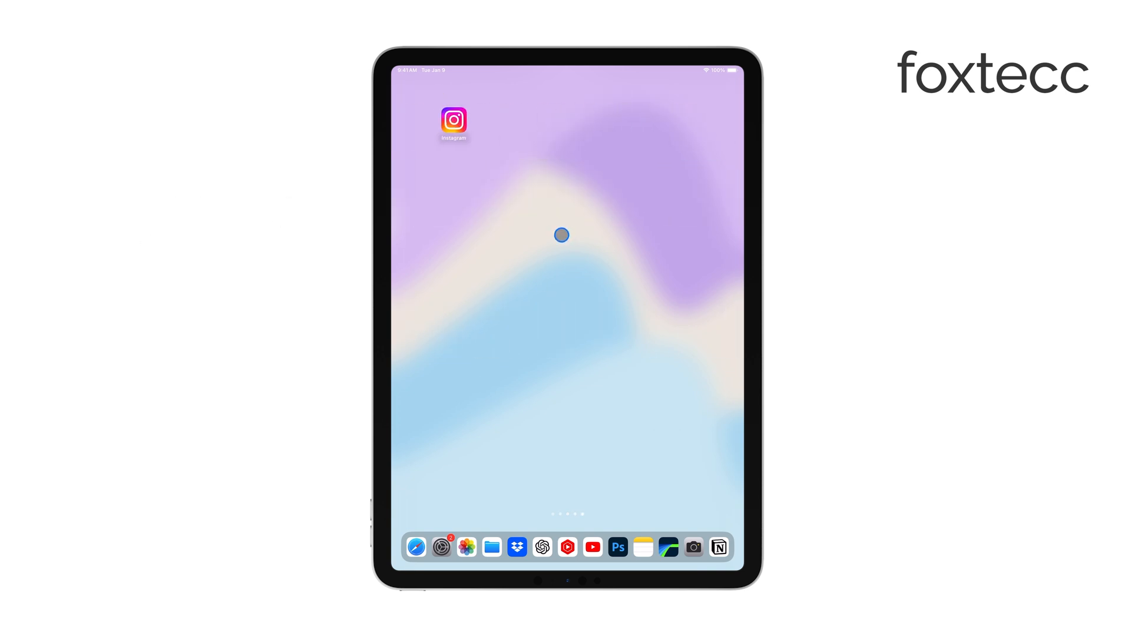
Step: Search the App Library for 'S' and launch the Shortcuts app
scroll("left", 3)
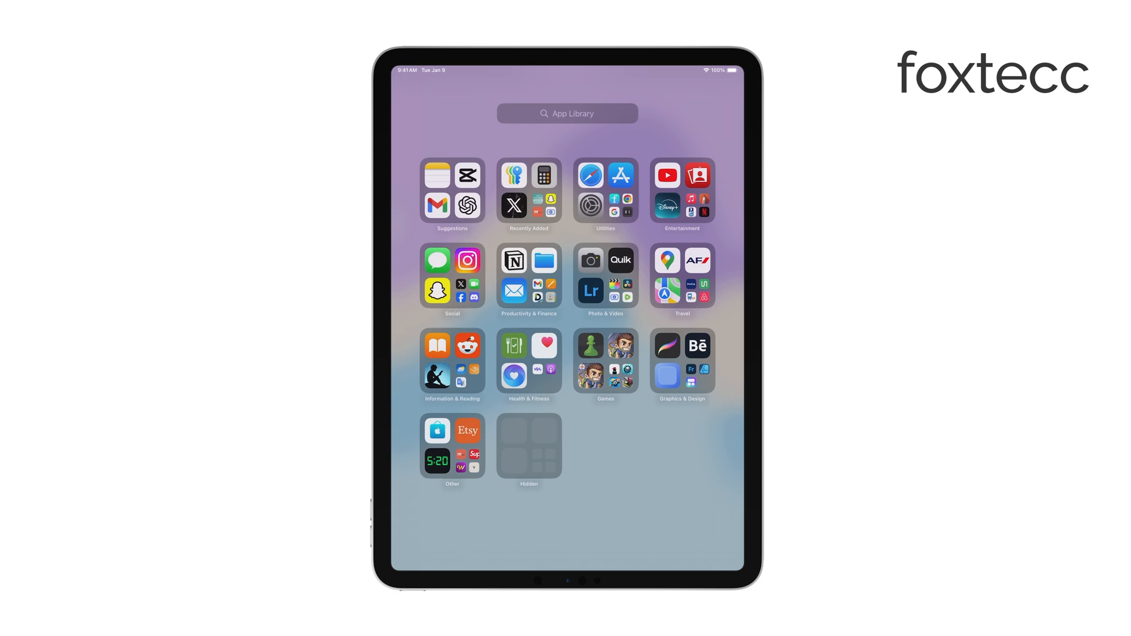
type("S")
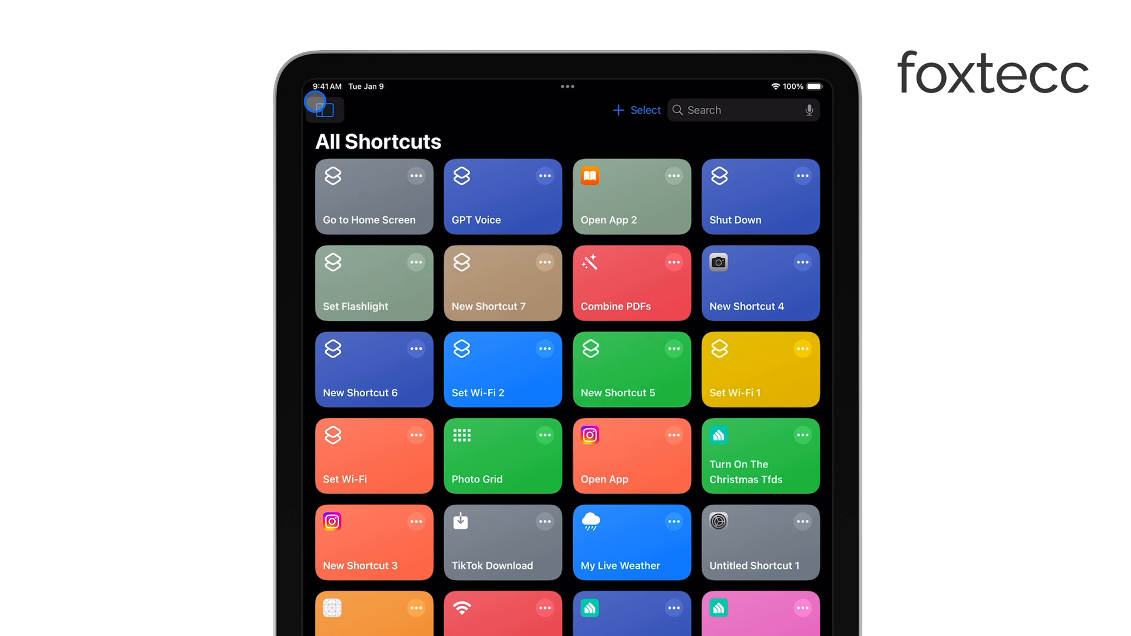
Step: Reveal the Shortcuts sidebar listing Gallery, Automation, categories and folders
left_click(322, 109)
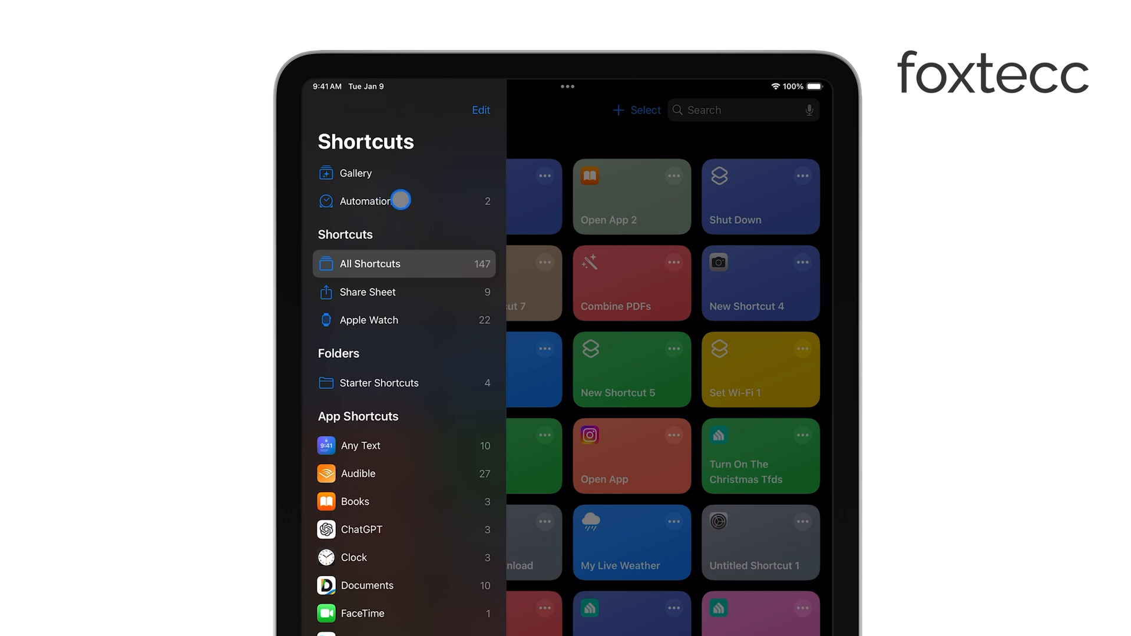
Step: Go to Automation and open the 'At 2:46 PM, daily' Set Flashlight automation
left_click(368, 201)
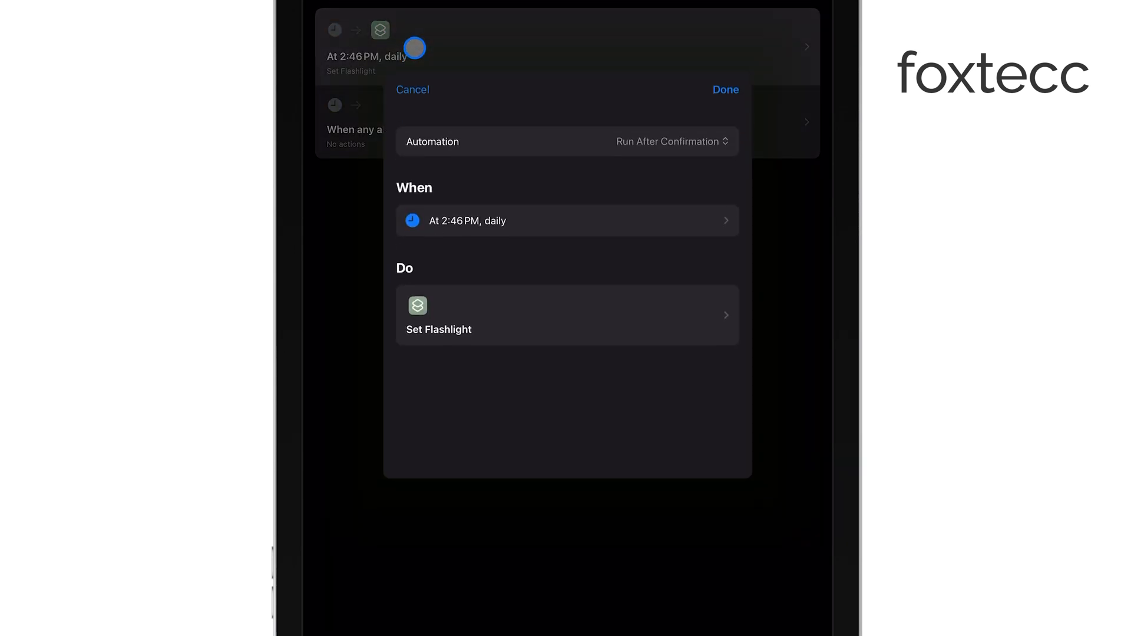
mouse_move(422, 137)
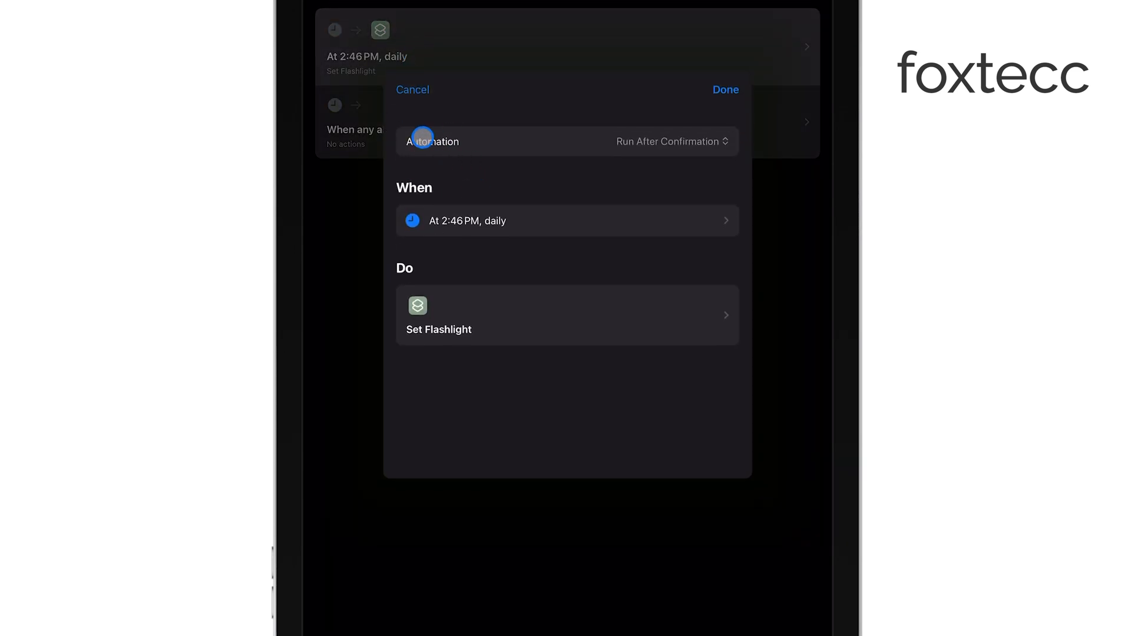
Step: Change the automation's run setting from Run After Confirmation to Run Immediately
left_click(667, 141)
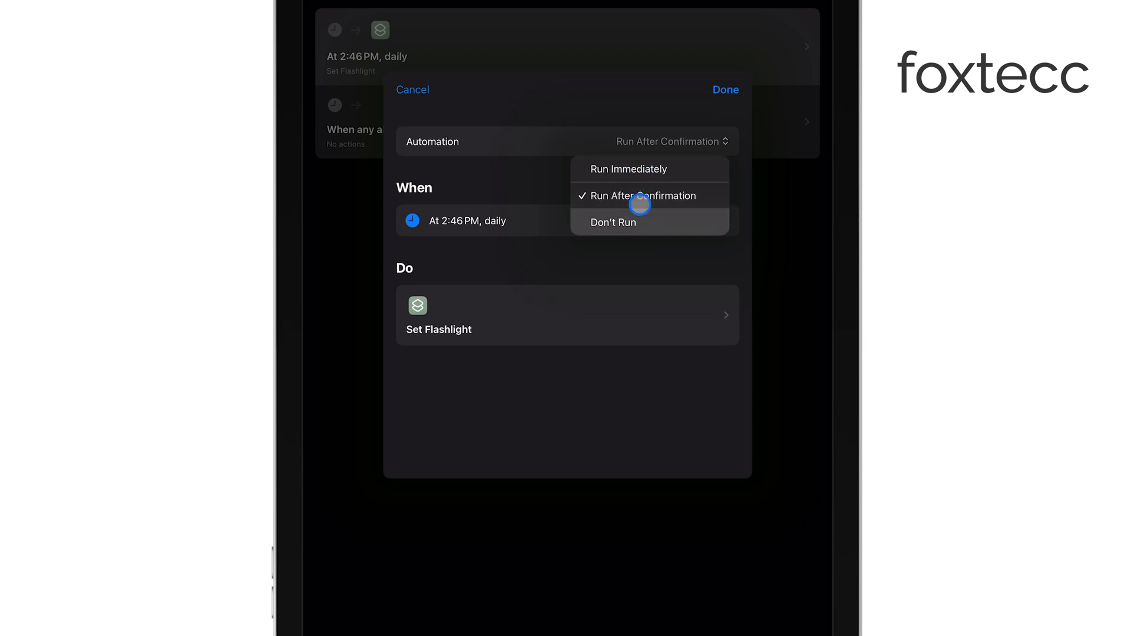
mouse_move(637, 168)
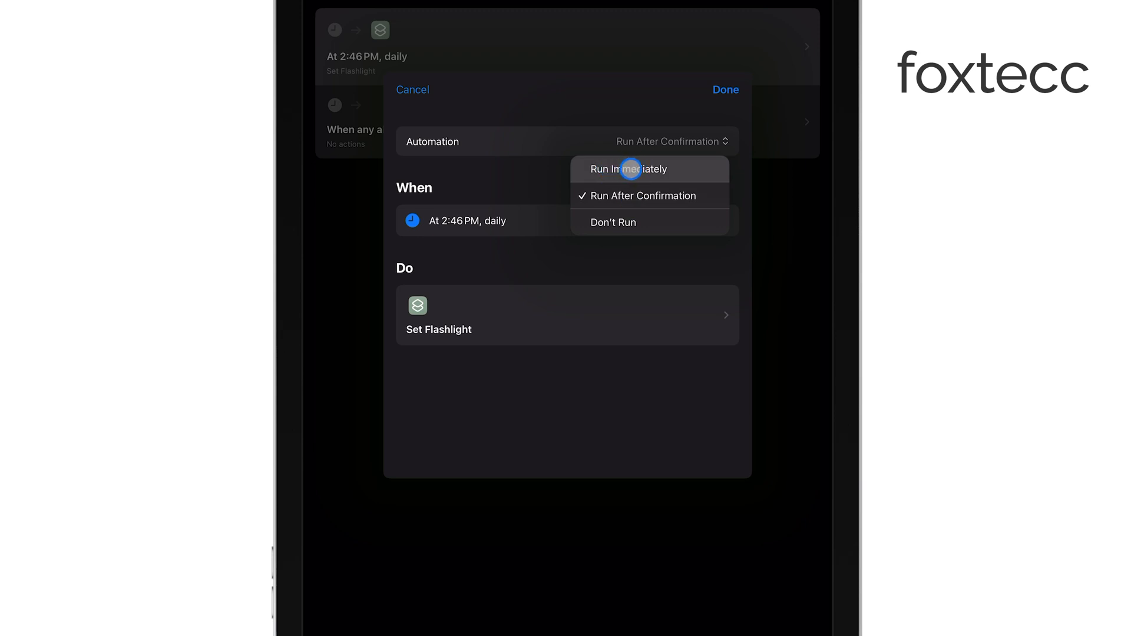
left_click(629, 169)
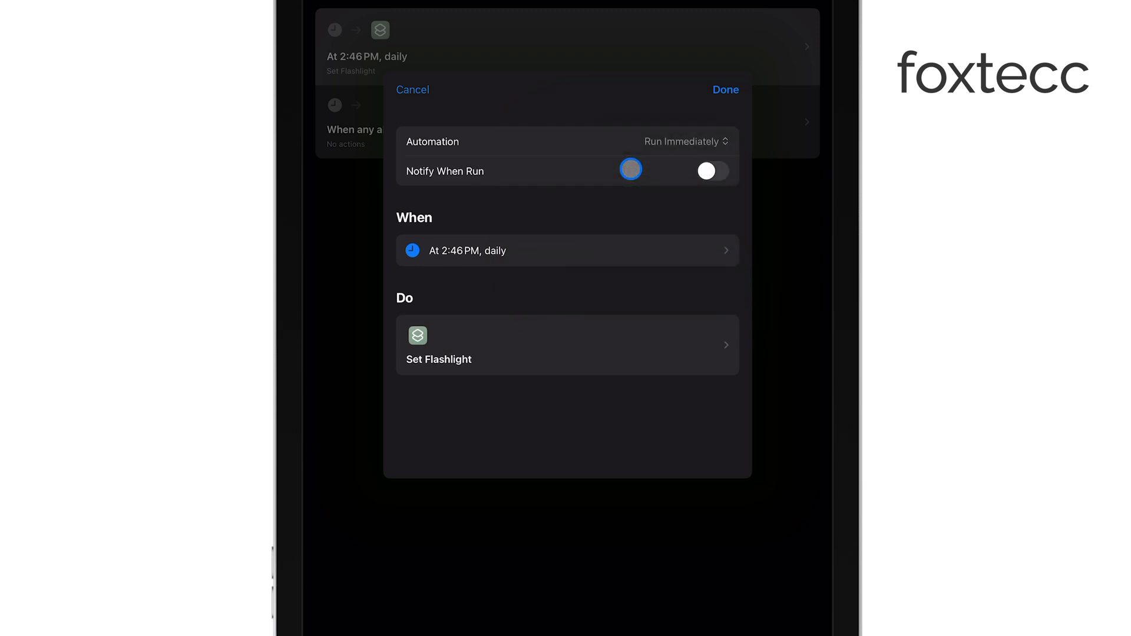
left_click(682, 142)
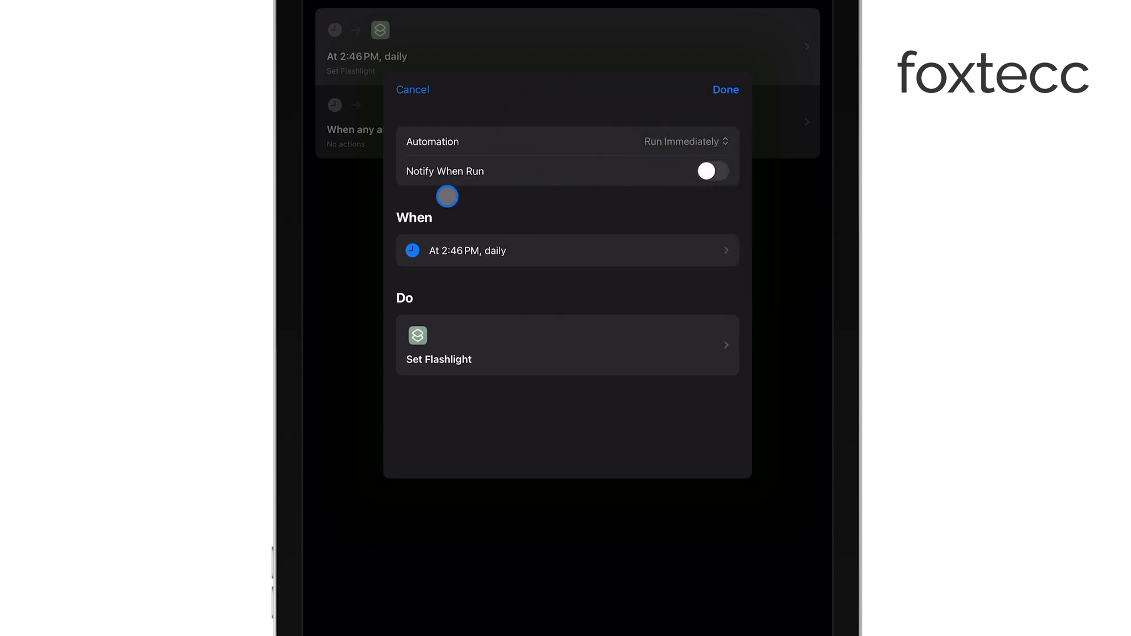
Step: Toggle Notify When Run and leave it switched off
left_click(712, 170)
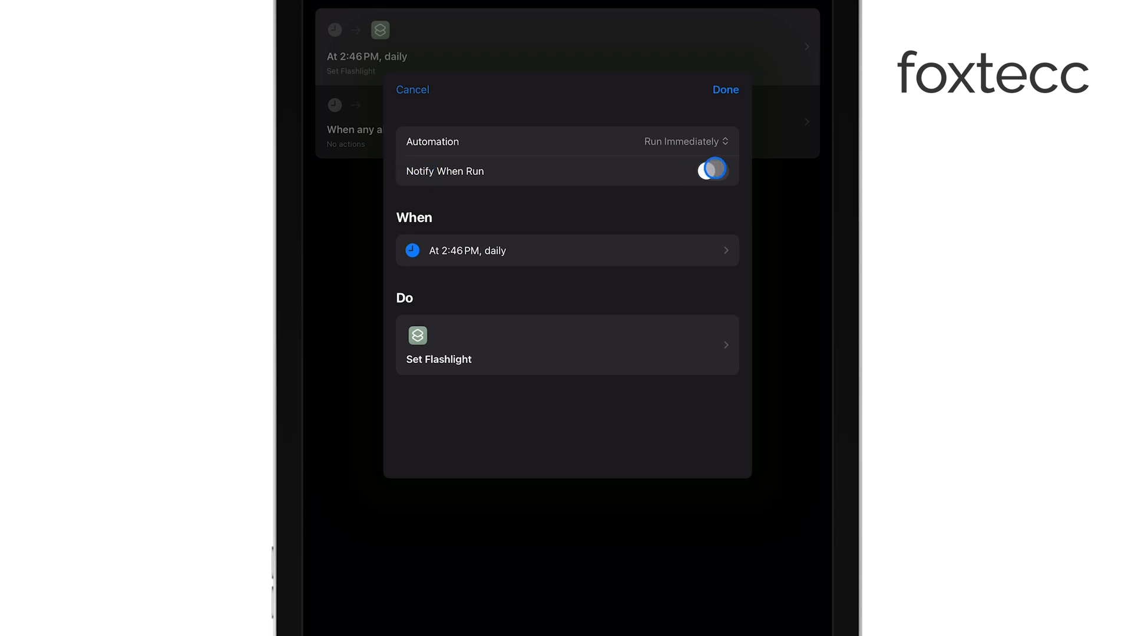
left_click(712, 171)
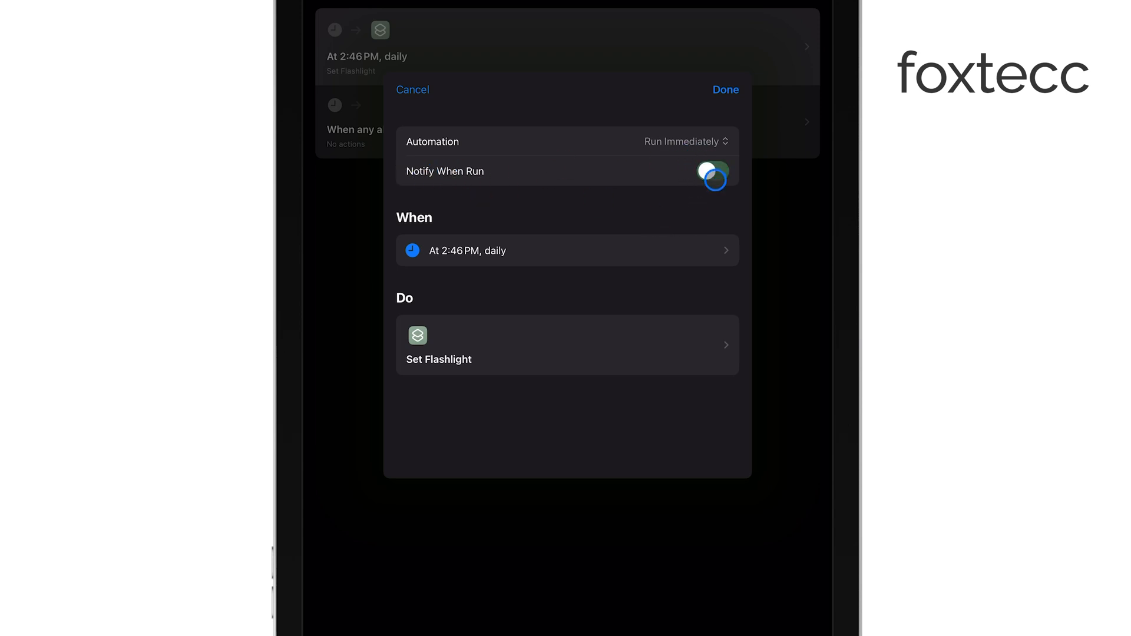
left_click(713, 171)
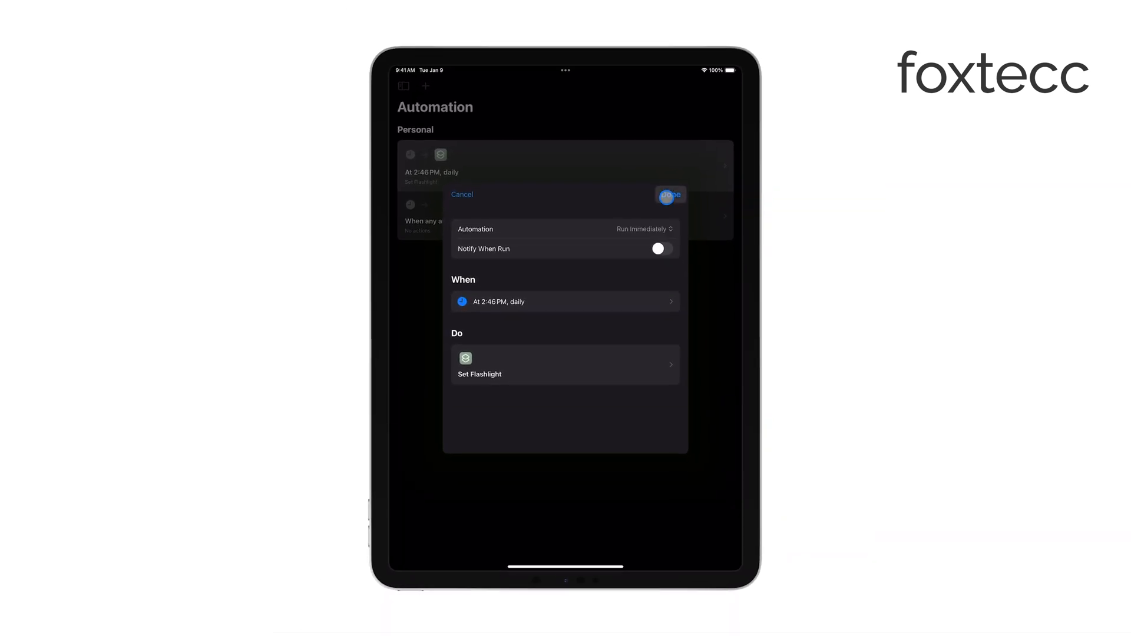
Step: Save the automation with Done and return to the Home Screen
left_click(670, 194)
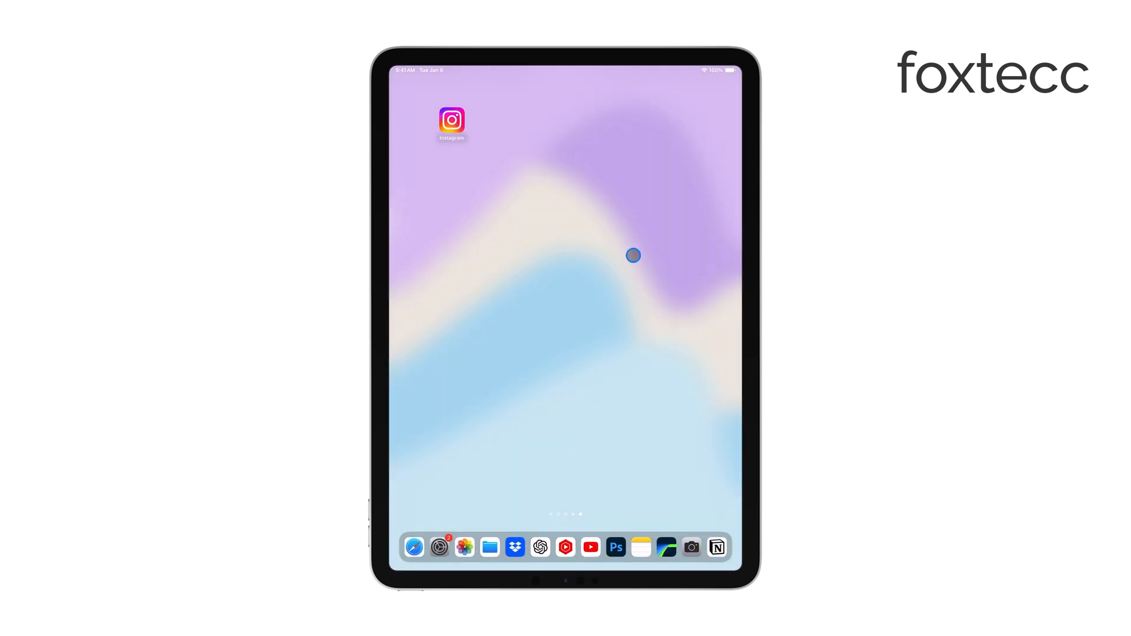
mouse_move(631, 255)
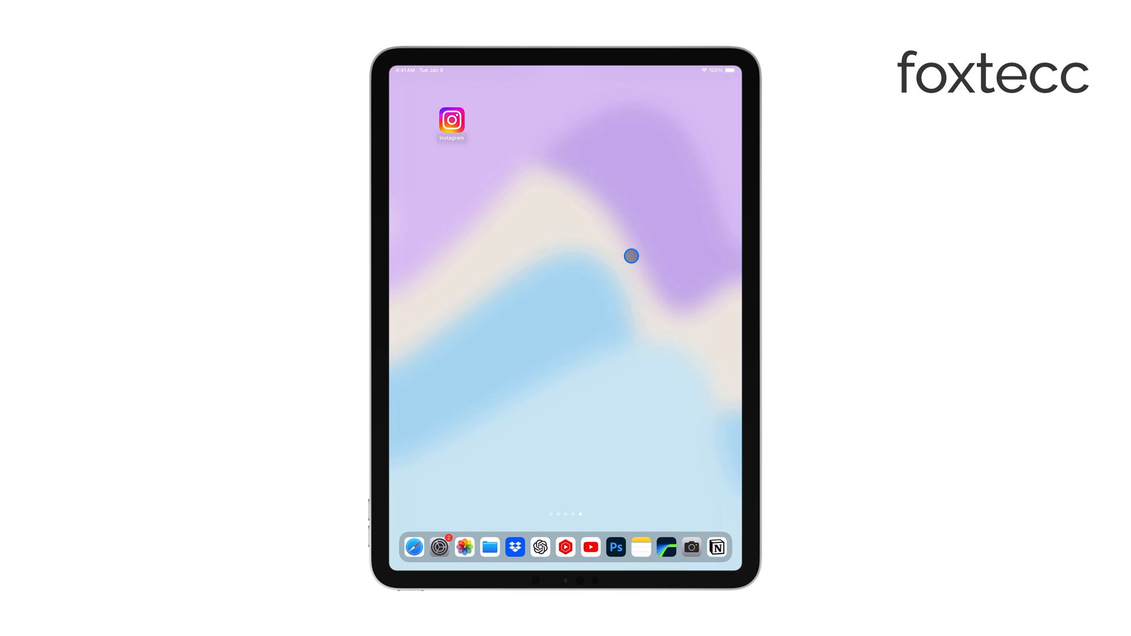